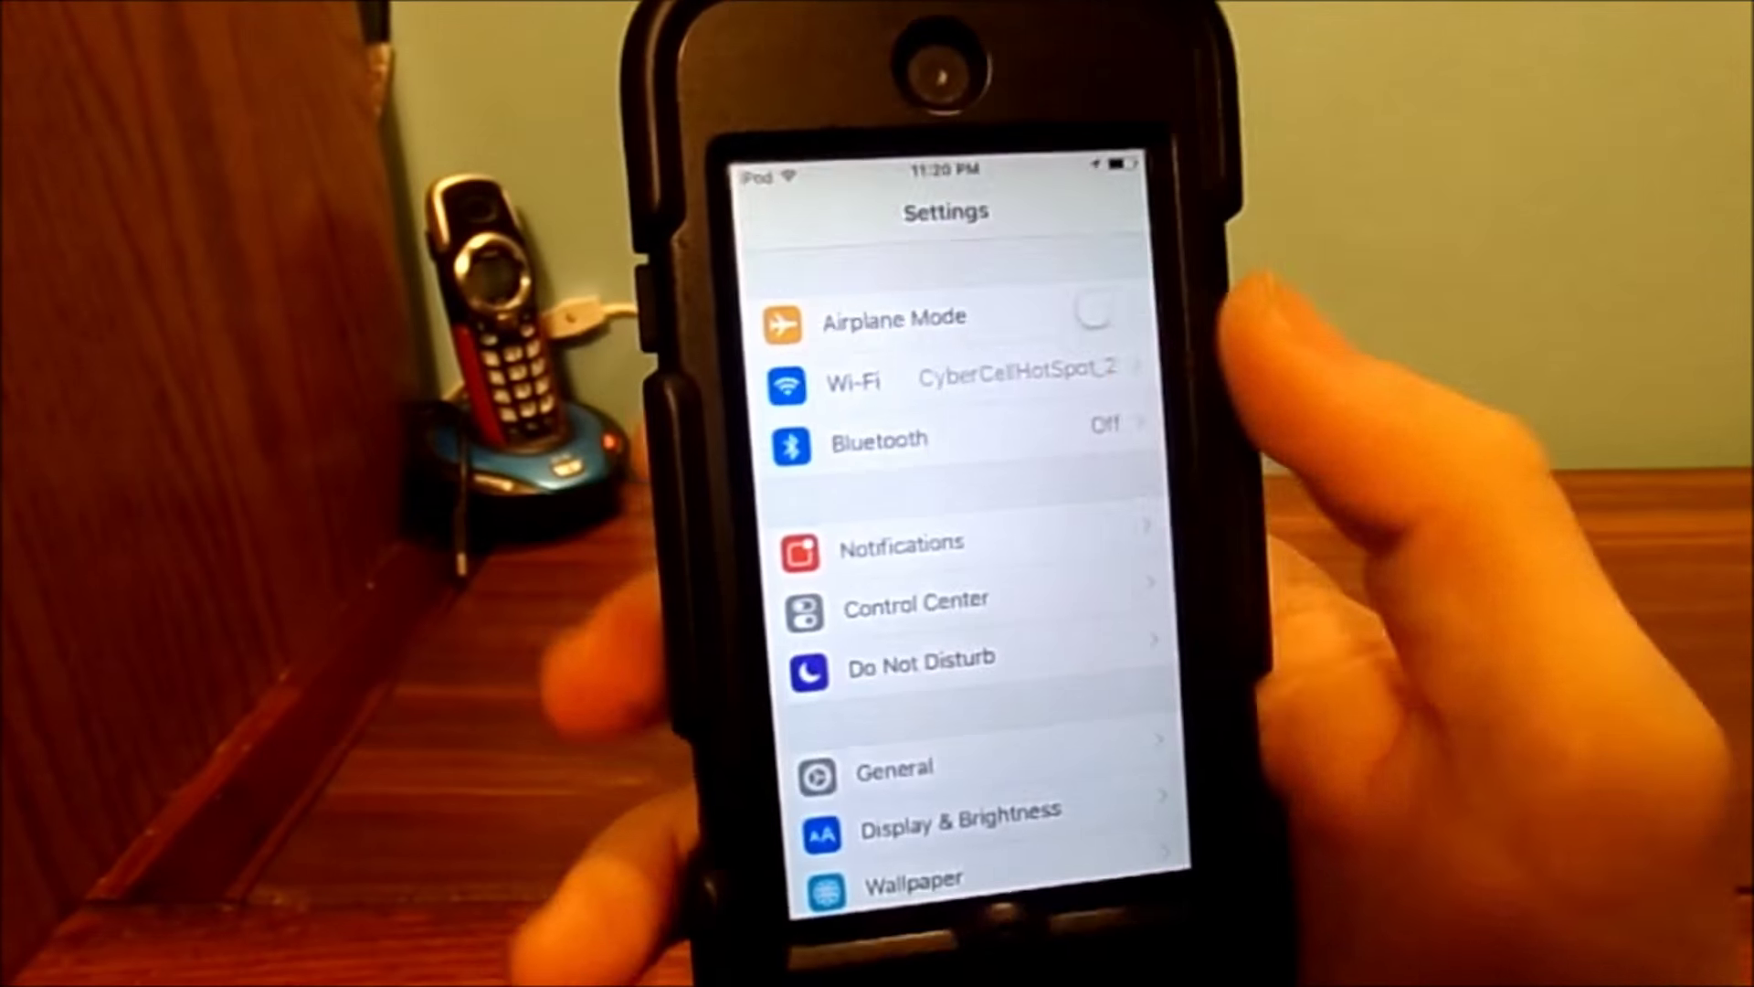
Step: Open the Bluetooth page from the Settings list, with Bluetooth still off
{"action": "left_click", "coordinate": [879, 440]}
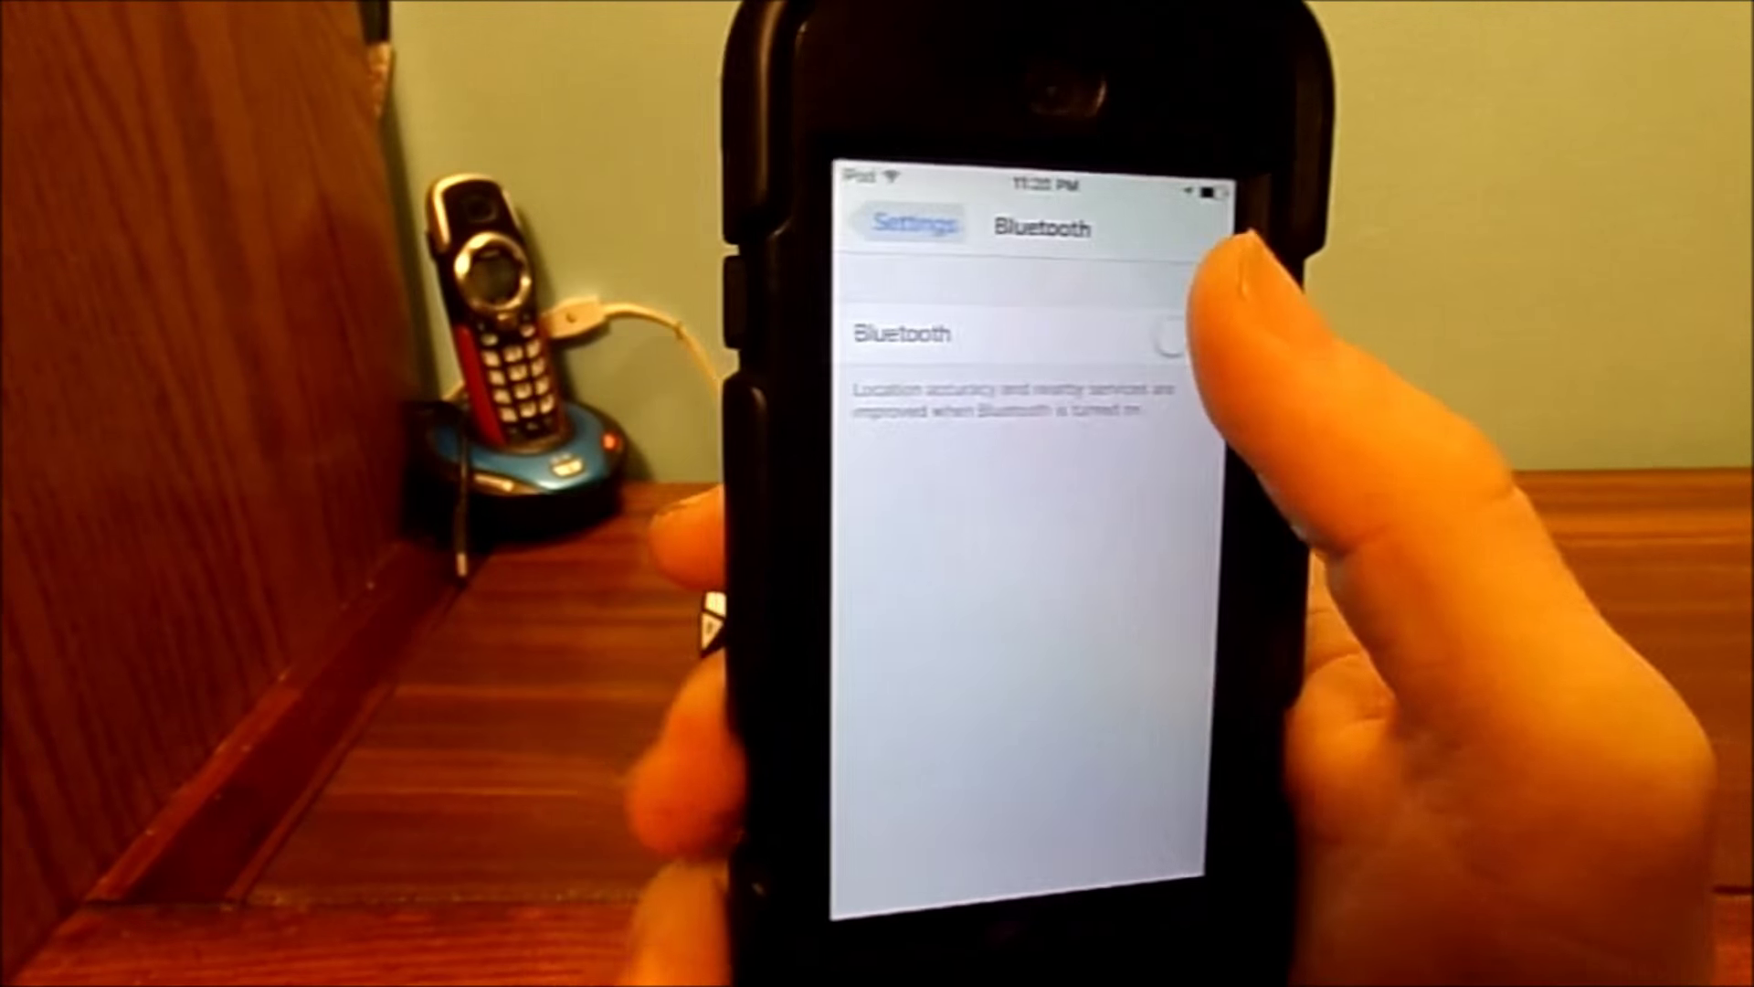